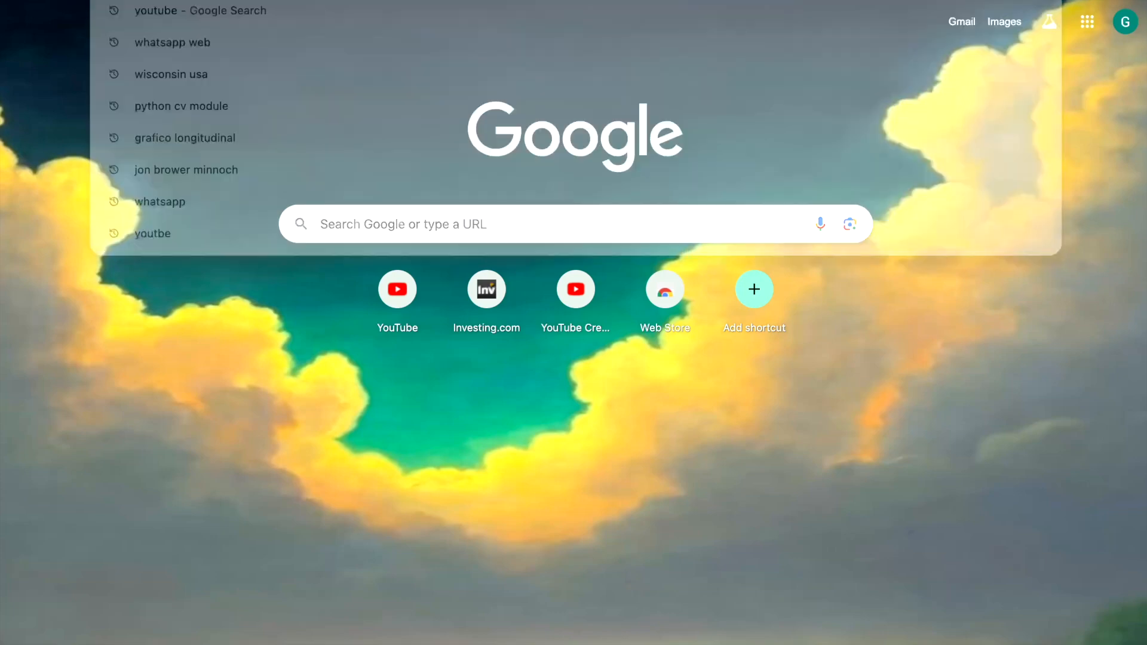
Step: Go to Investing.com and bring up the site search with recent stock suggestions
type("in")
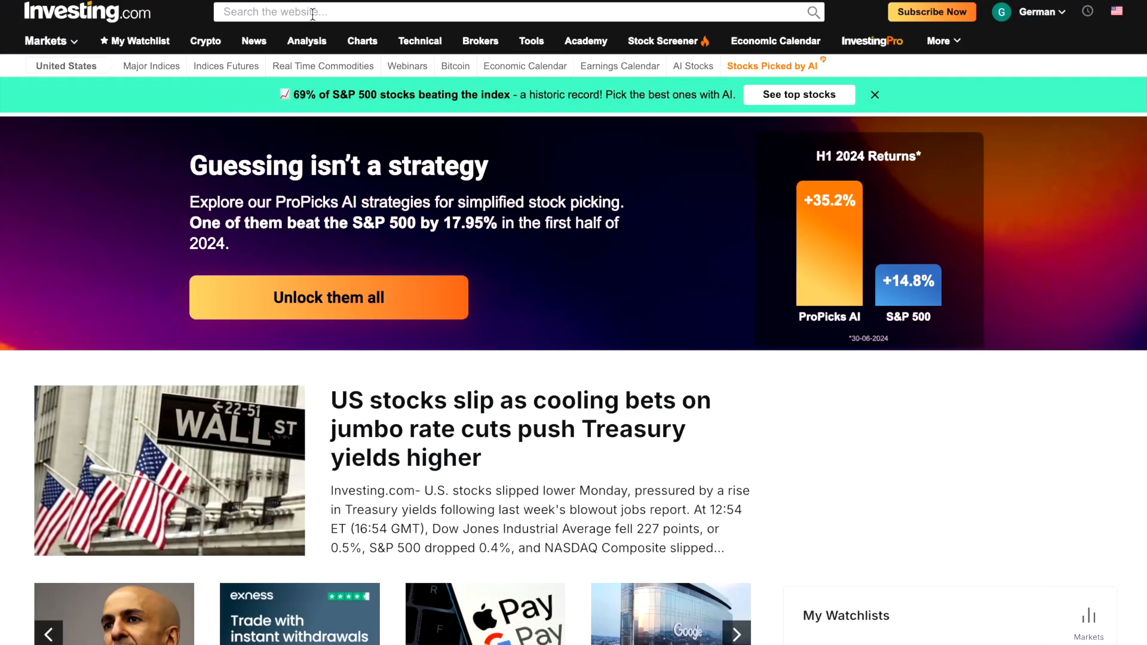
left_click(513, 12)
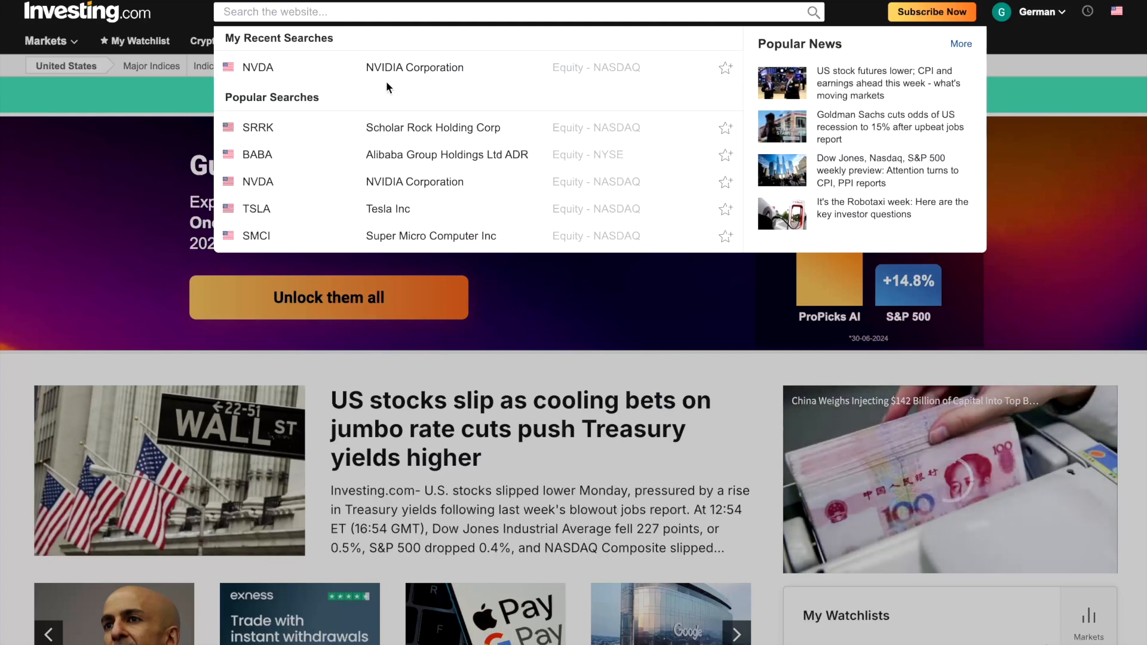
mouse_move(431, 154)
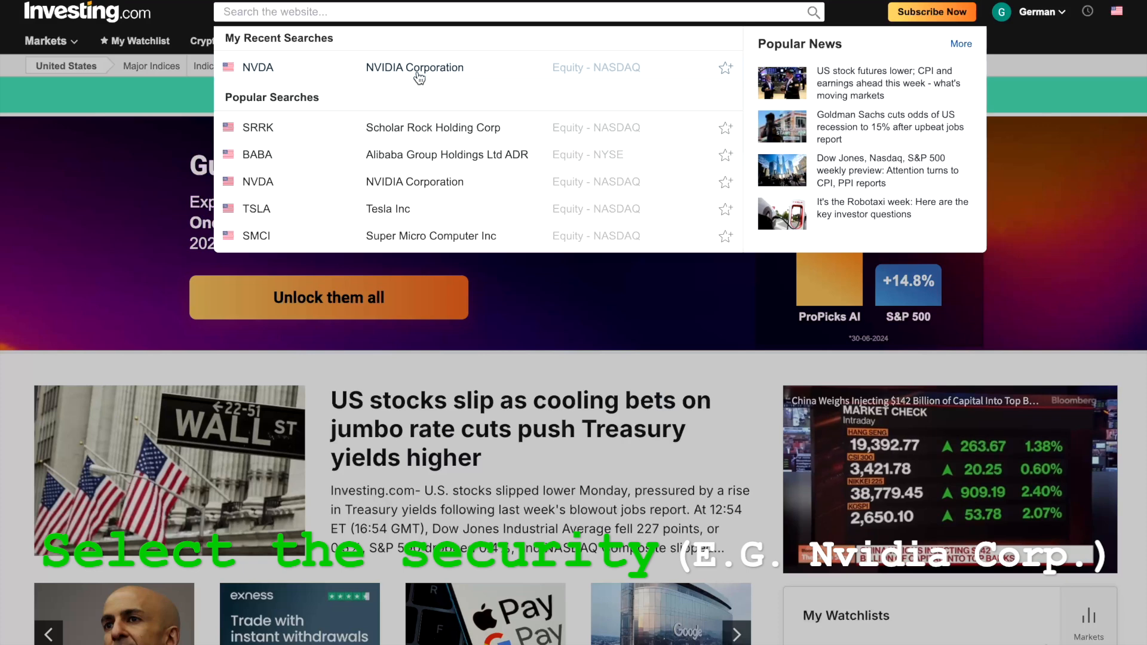
mouse_move(414, 67)
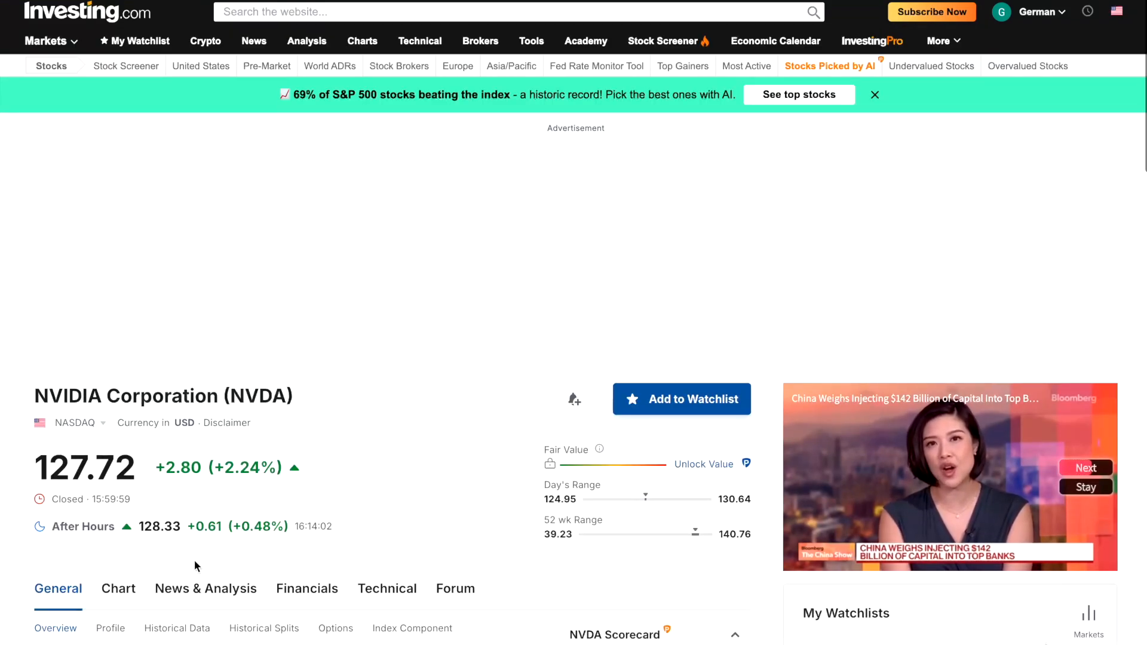
Step: In NVDA Historical Data, set the range start date to 06/09/2022
scroll("down", 3)
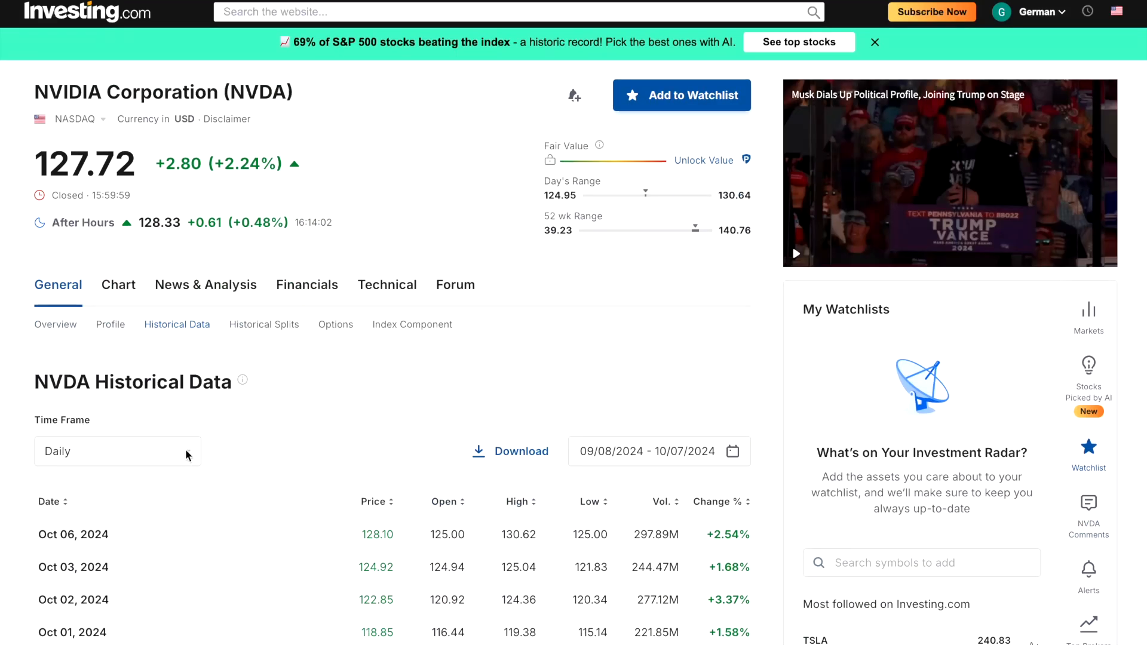
left_click(117, 452)
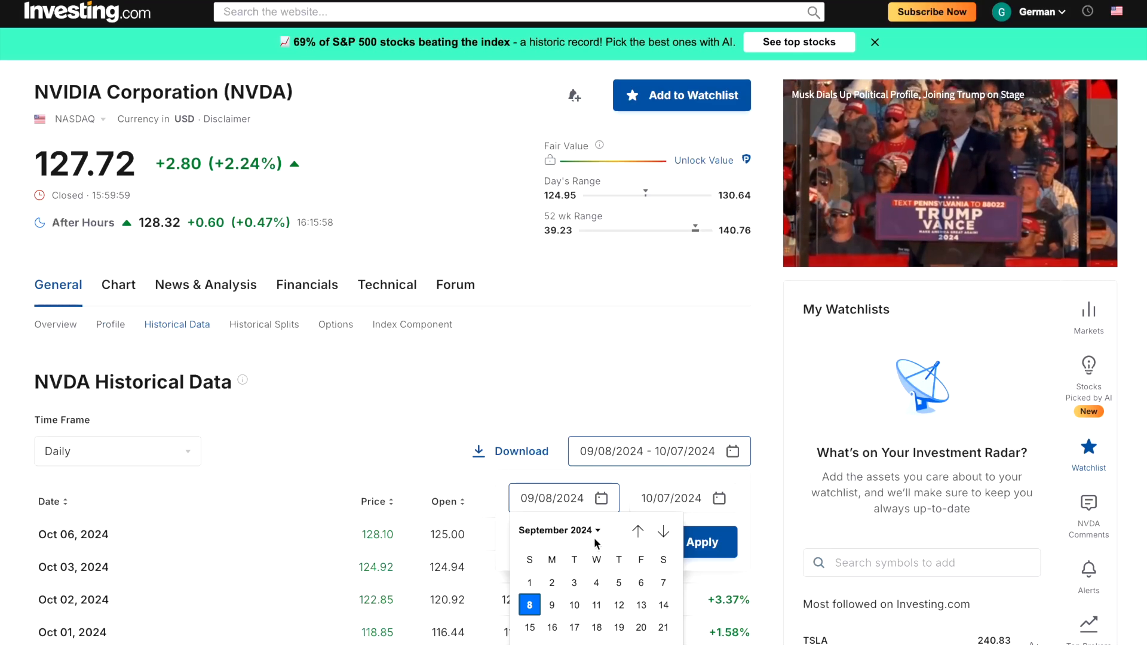
left_click(560, 529)
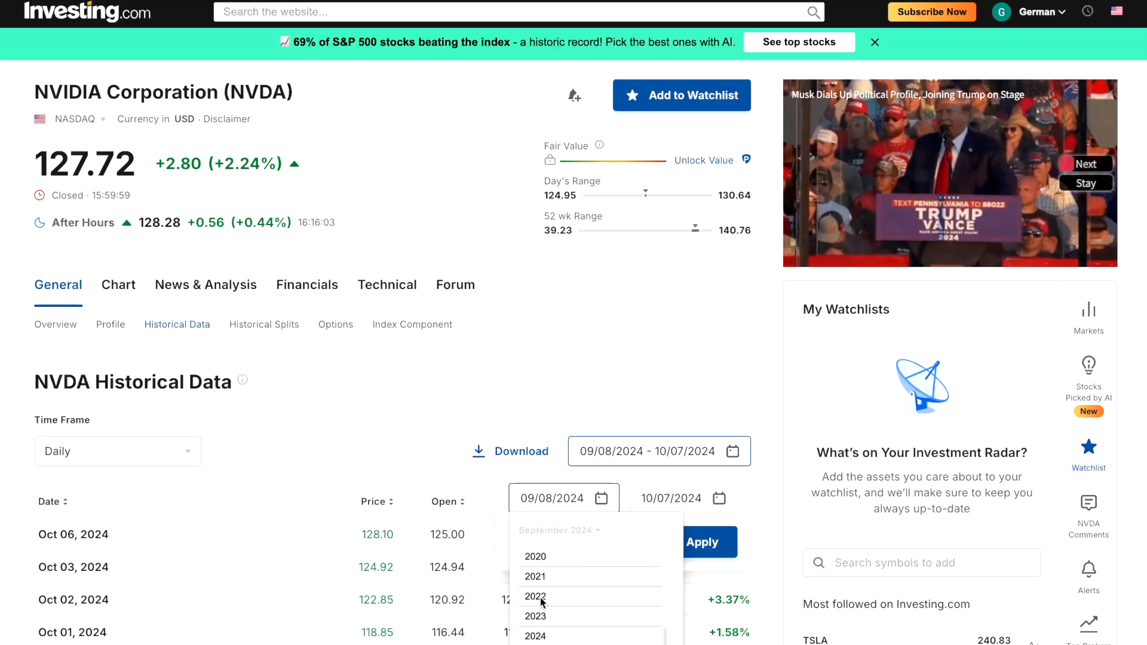
left_click(534, 596)
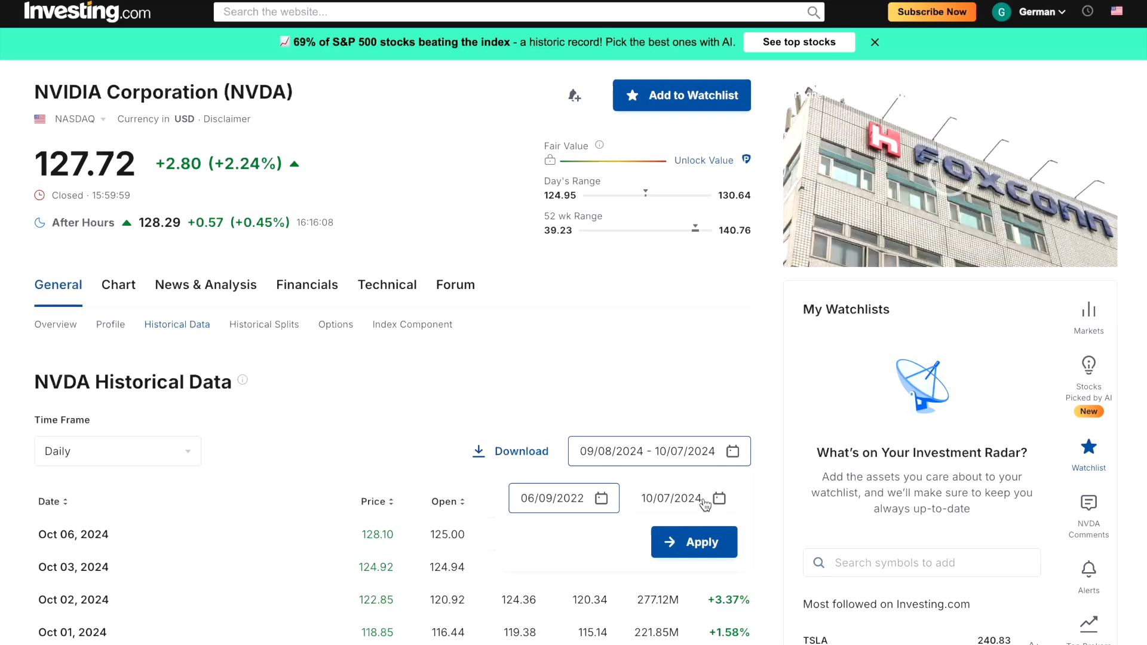
Step: Set the end date to 08/10/2023 and apply the range to the daily table
left_click(682, 498)
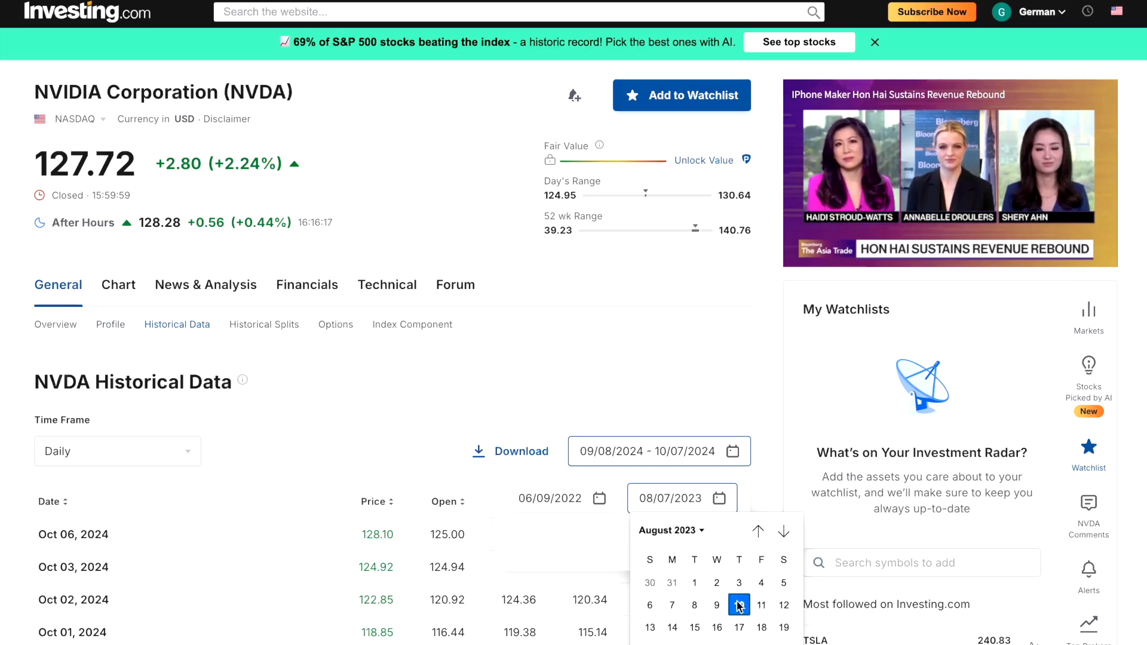
left_click(738, 605)
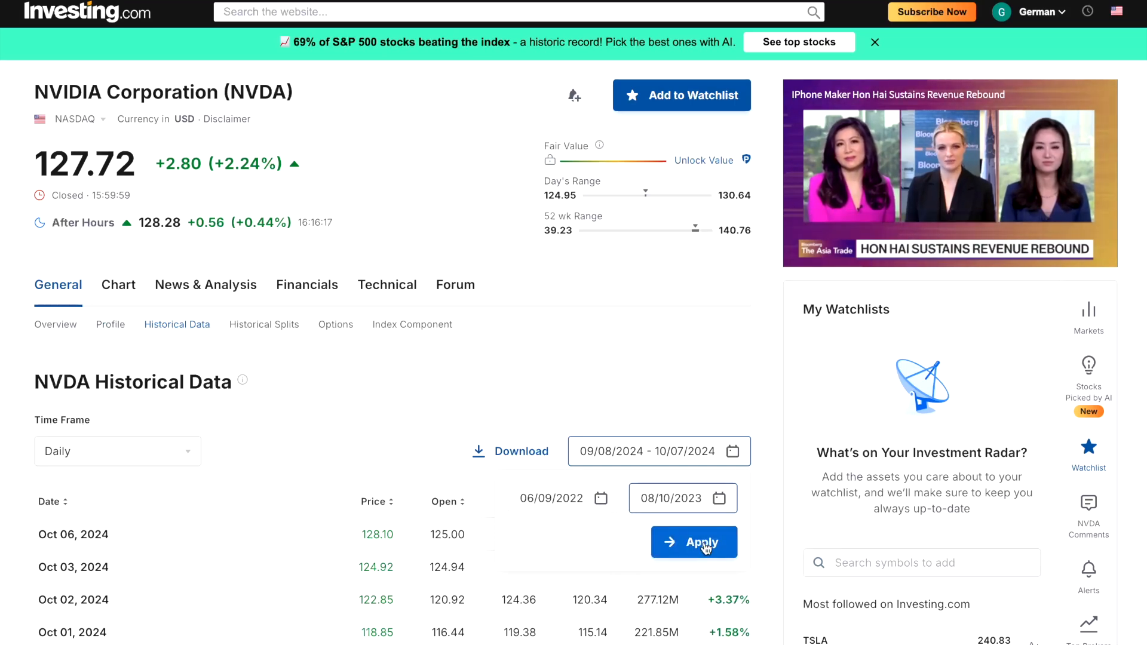
left_click(693, 543)
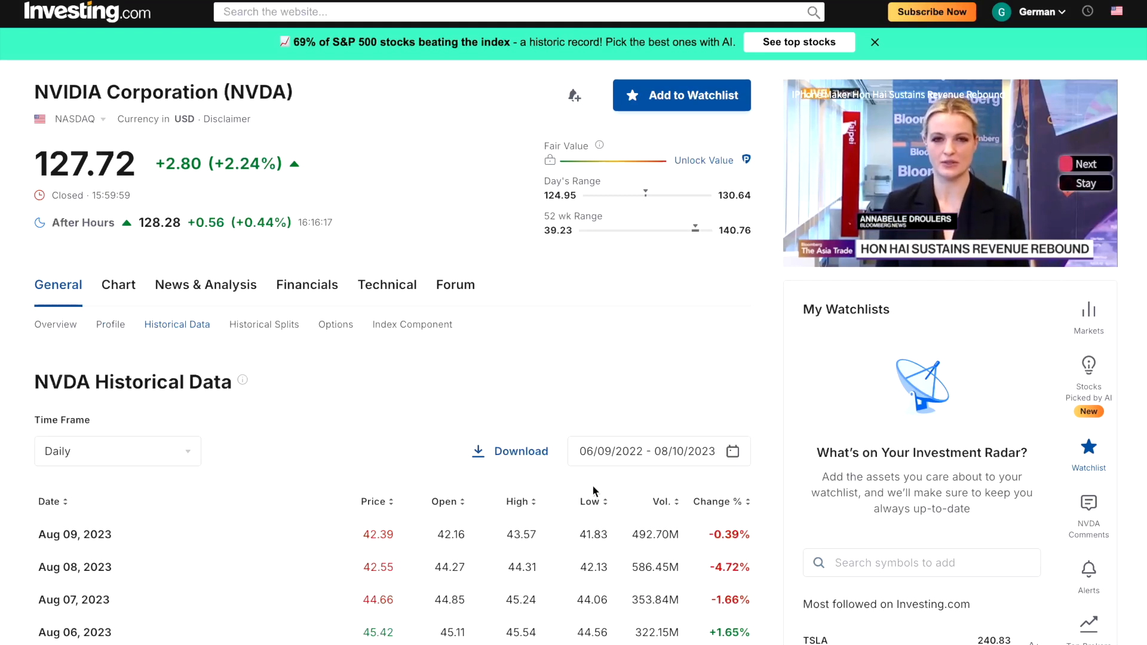
left_click(510, 450)
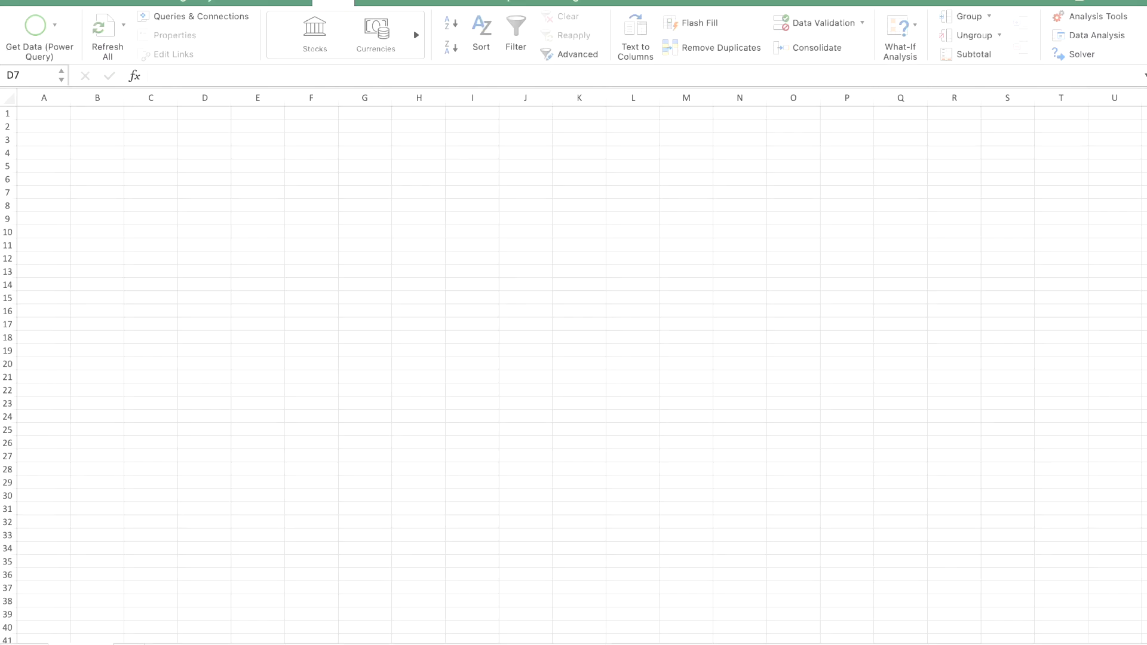
mouse_move(750, 495)
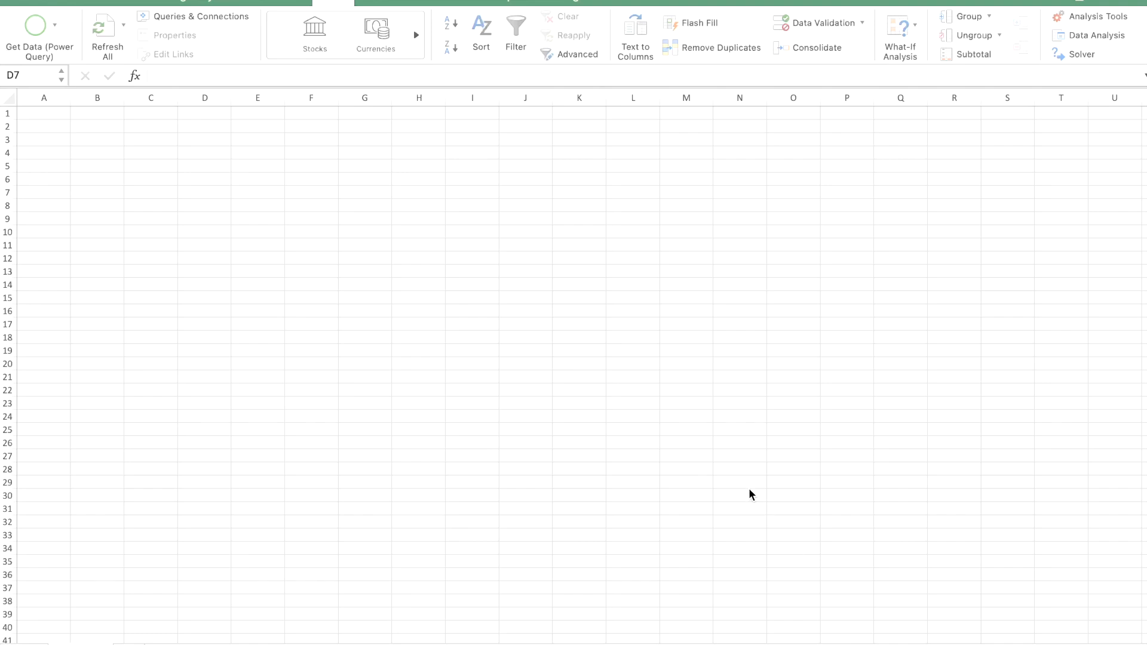
Step: From the Data ribbon, start Get Data (Power Query) to choose an import source
left_click(204, 191)
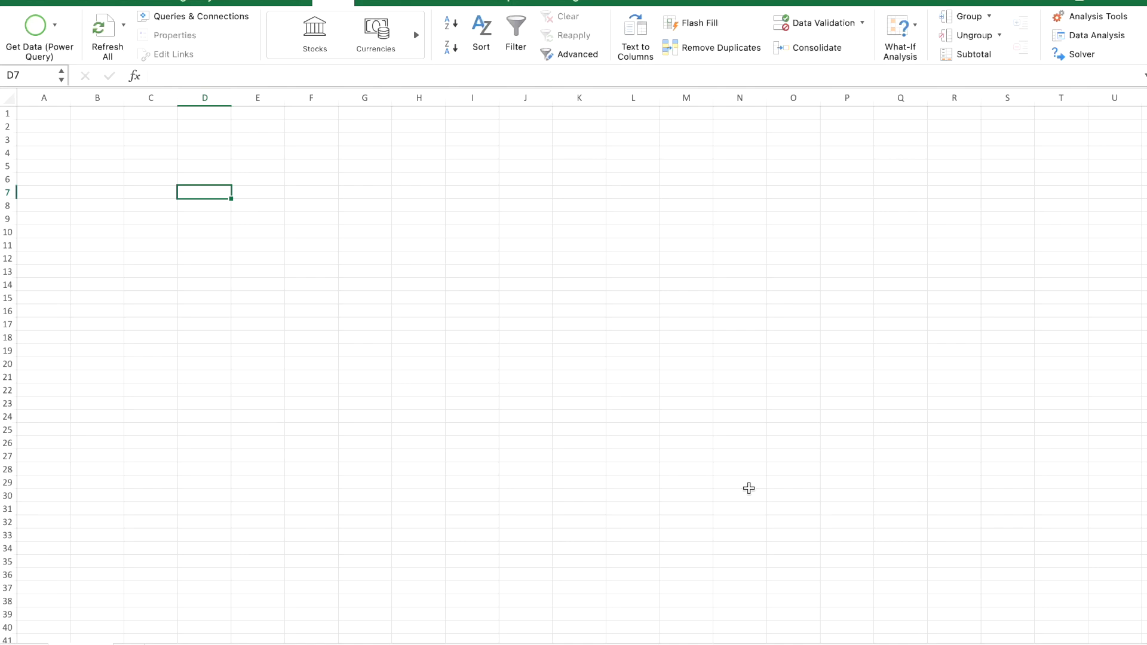
mouse_move(653, 465)
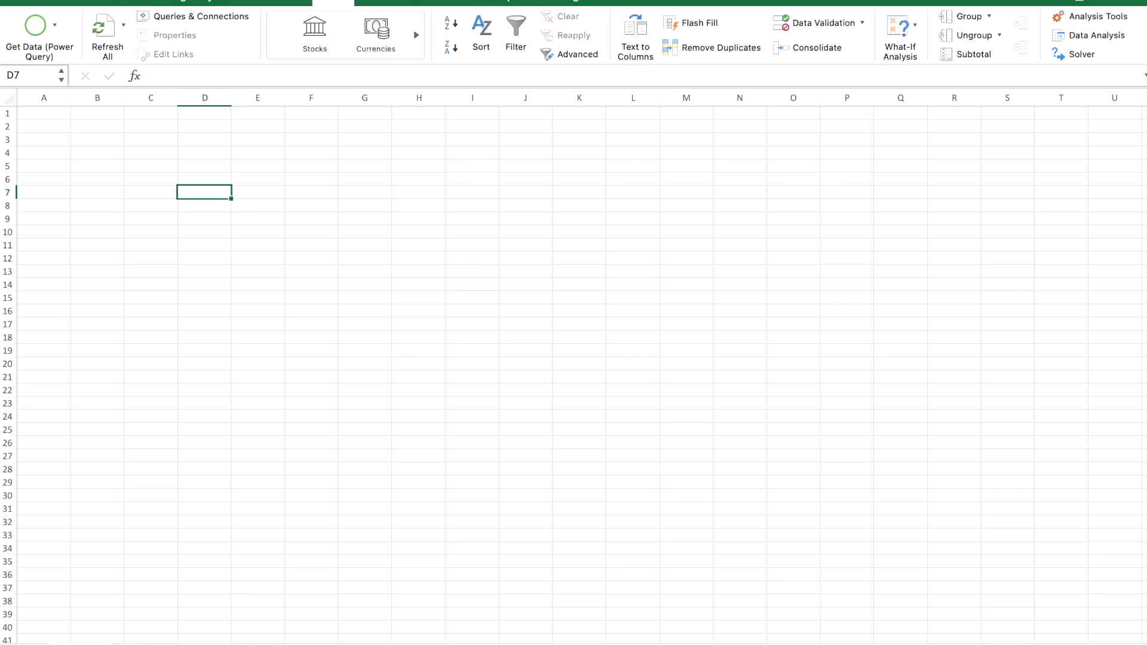
mouse_move(678, 117)
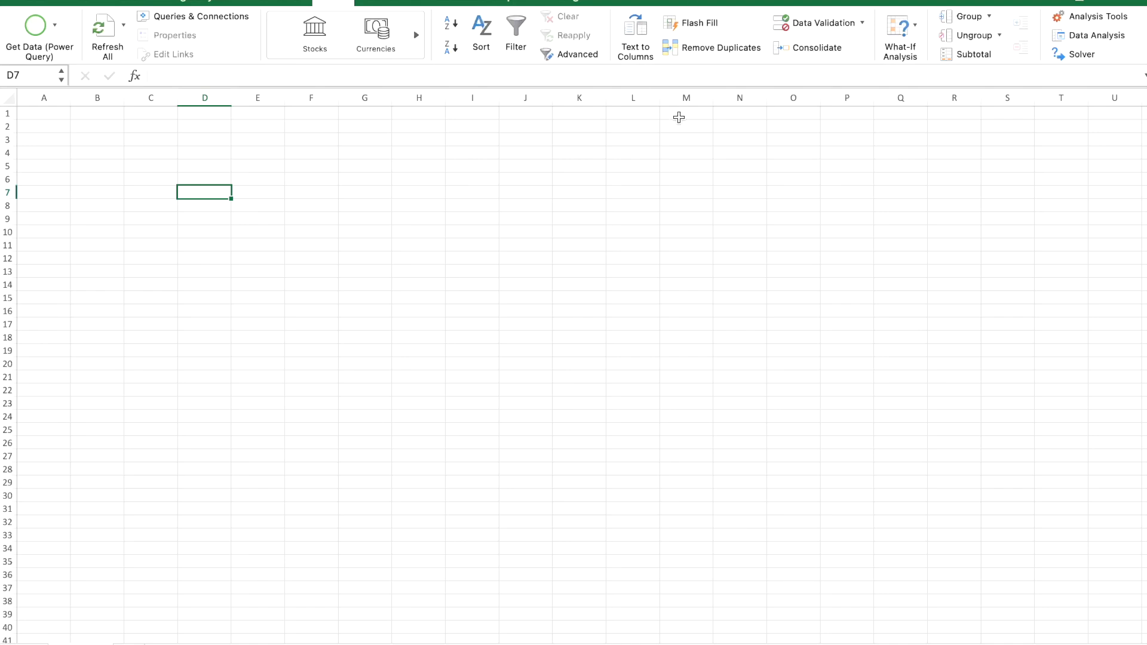
mouse_move(41, 3)
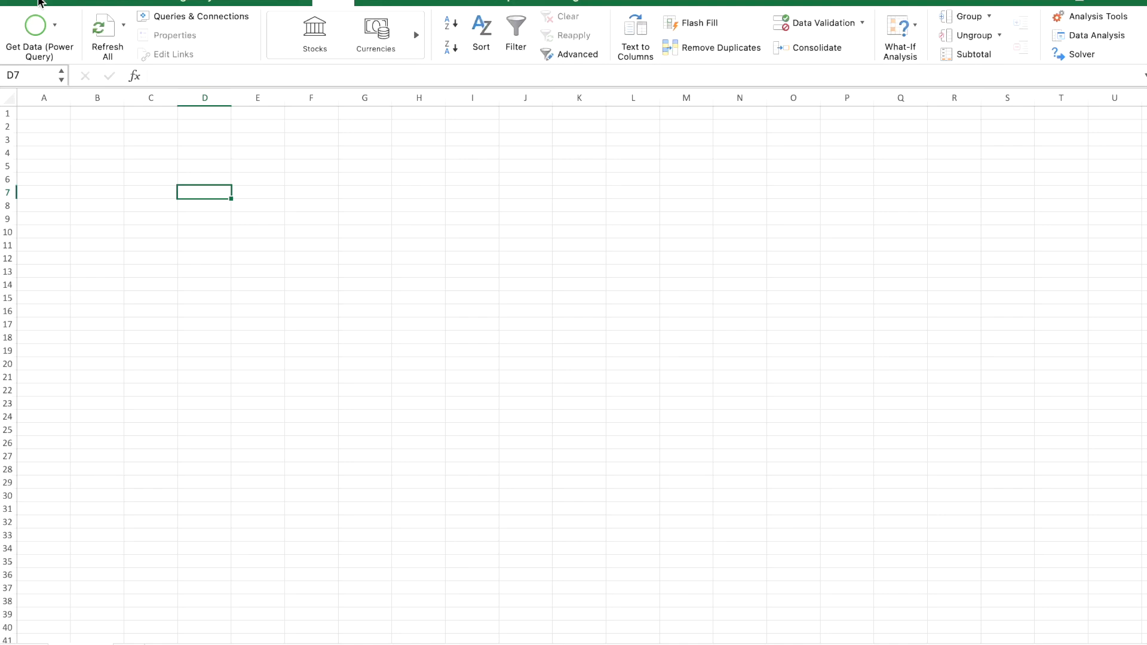
left_click(338, 3)
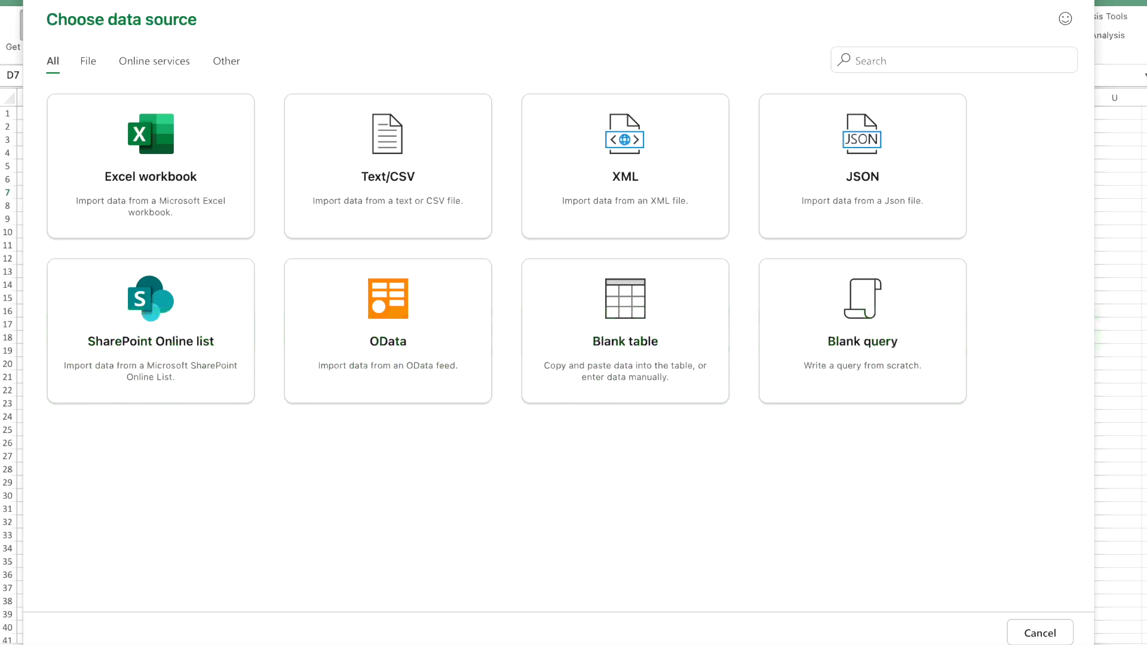
mouse_move(388, 195)
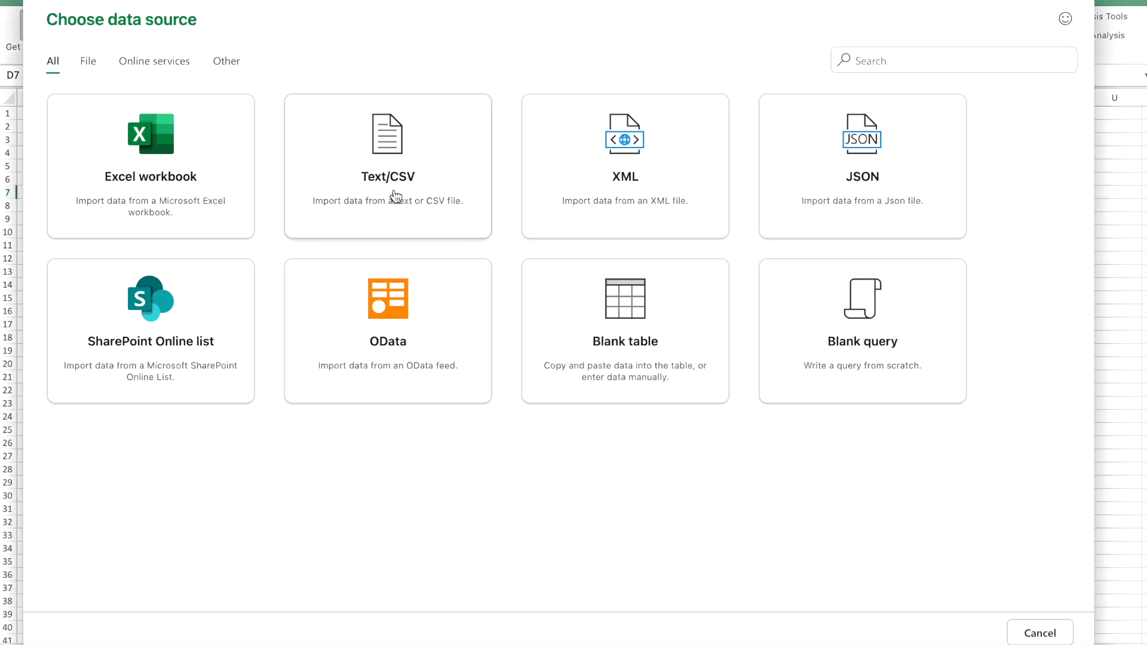
Step: Choose Text/CSV and pick 'NVDIA historical data.csv' from the Desktop
left_click(387, 166)
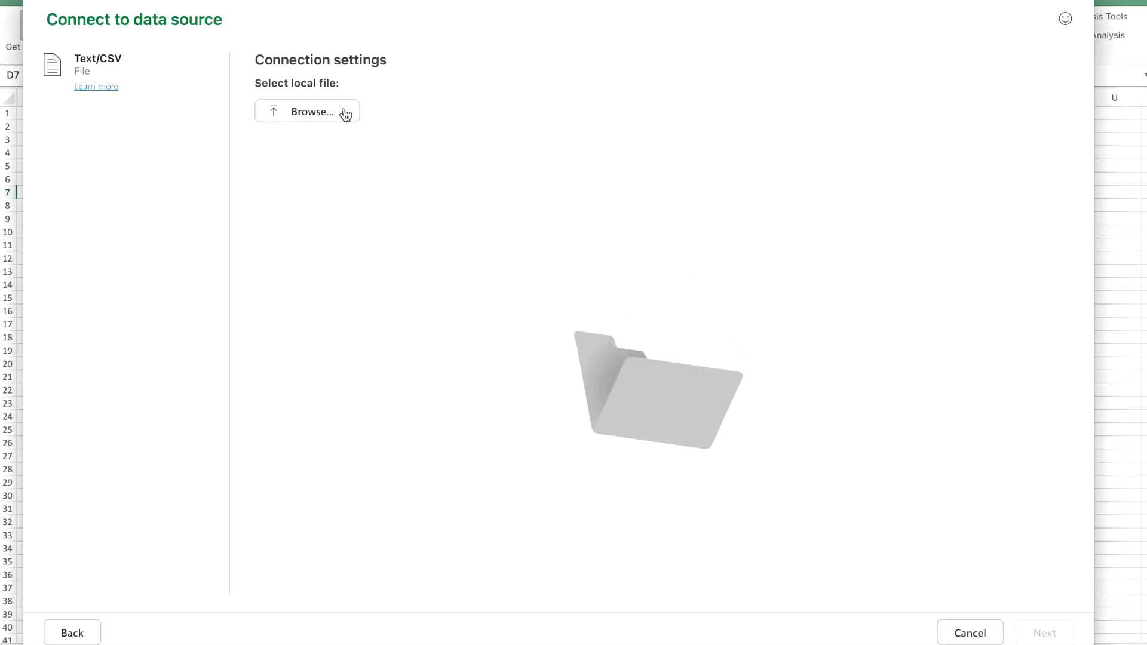
left_click(308, 112)
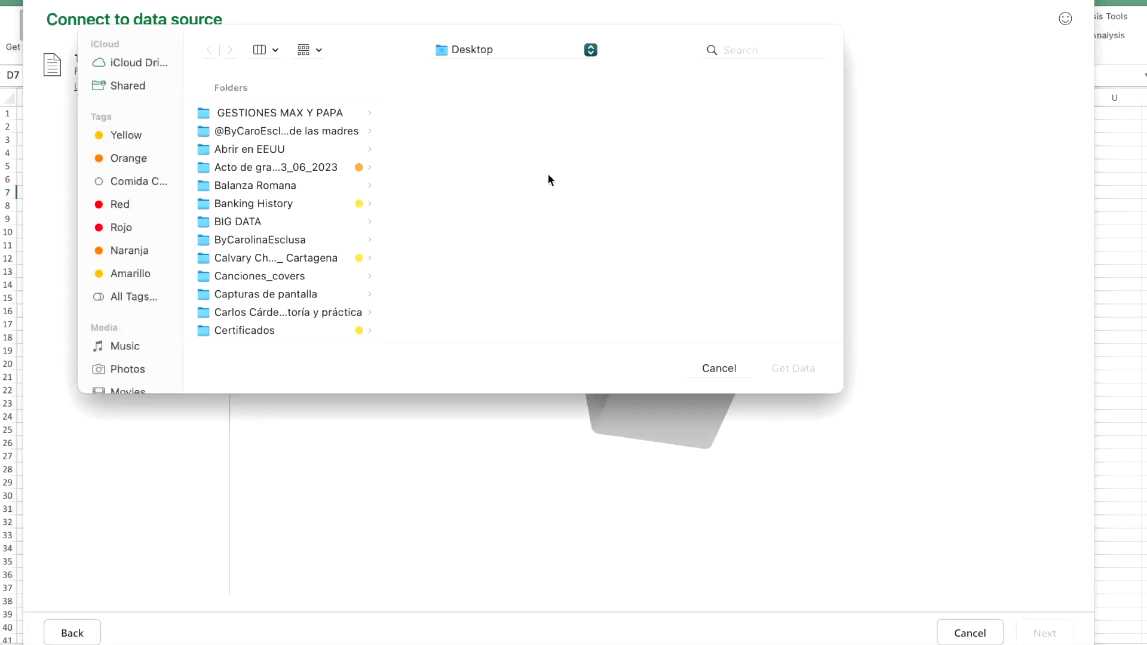
scroll("down", 3)
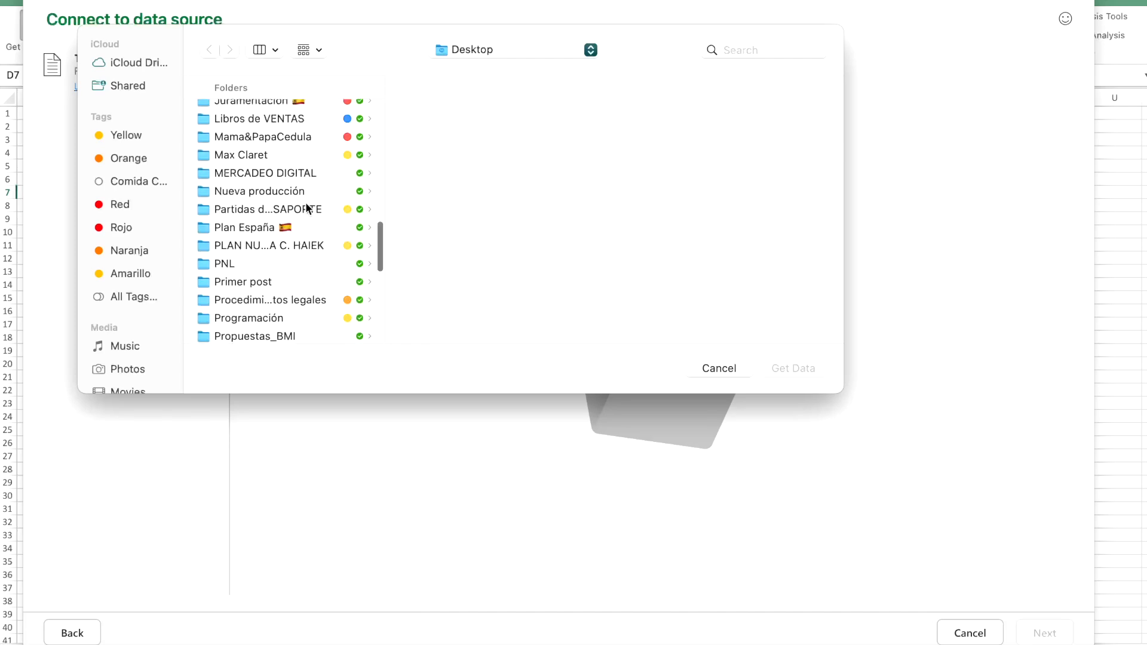
scroll("down", 3)
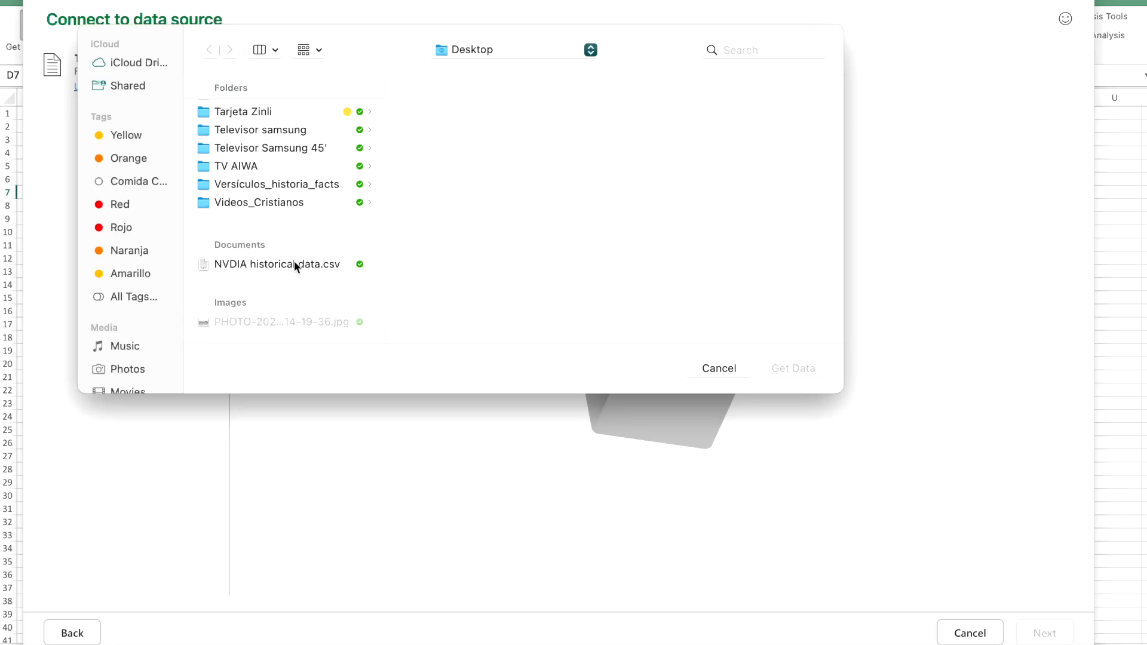
left_click(279, 264)
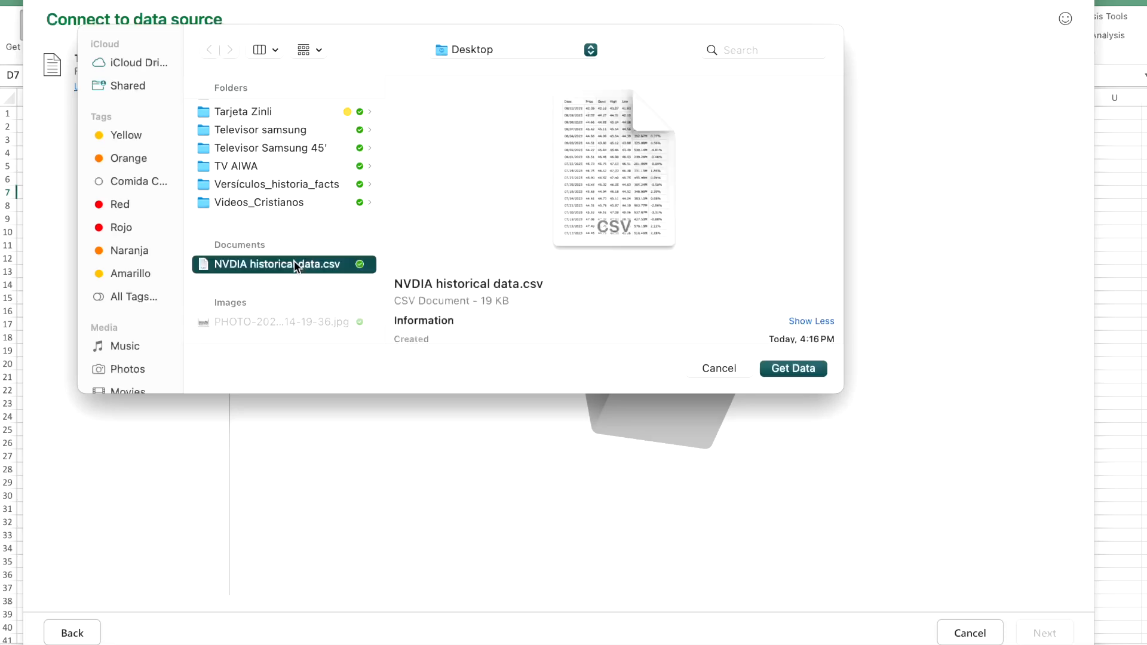
mouse_move(582, 296)
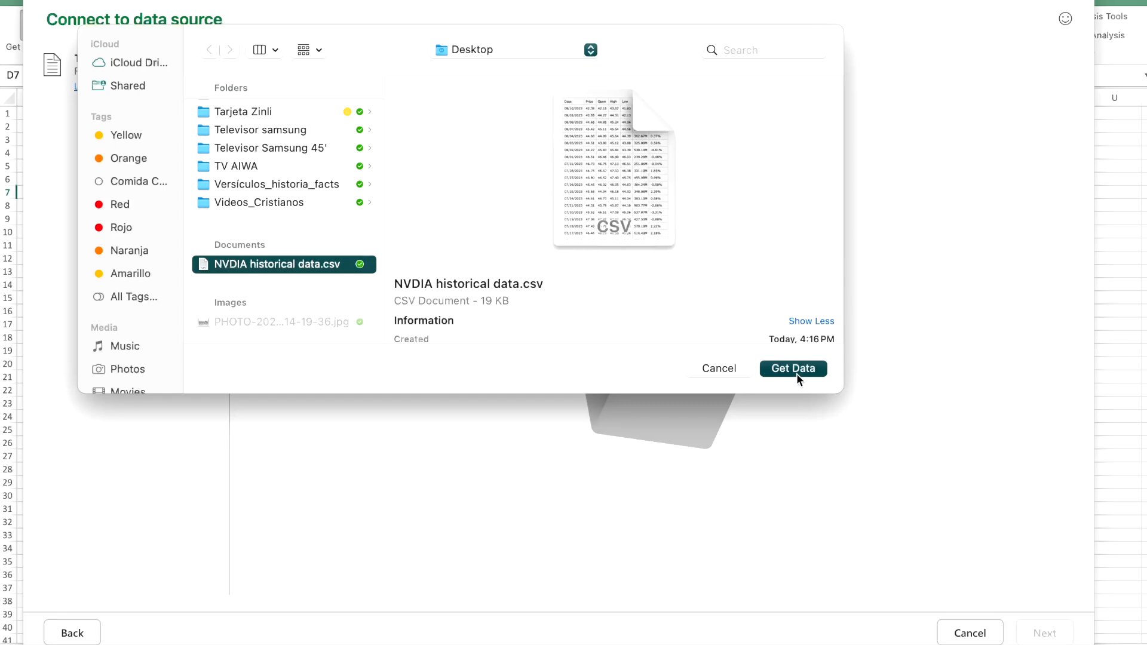
Step: Confirm the CSV source, preview it and load the price data into the sheet
left_click(792, 368)
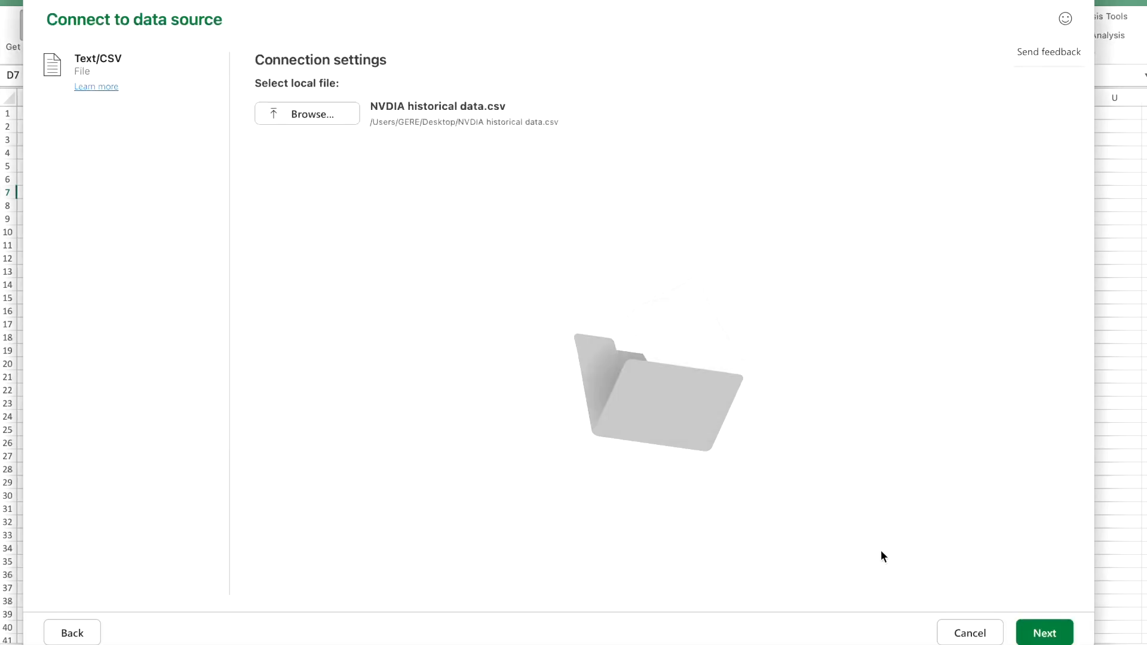
left_click(1043, 633)
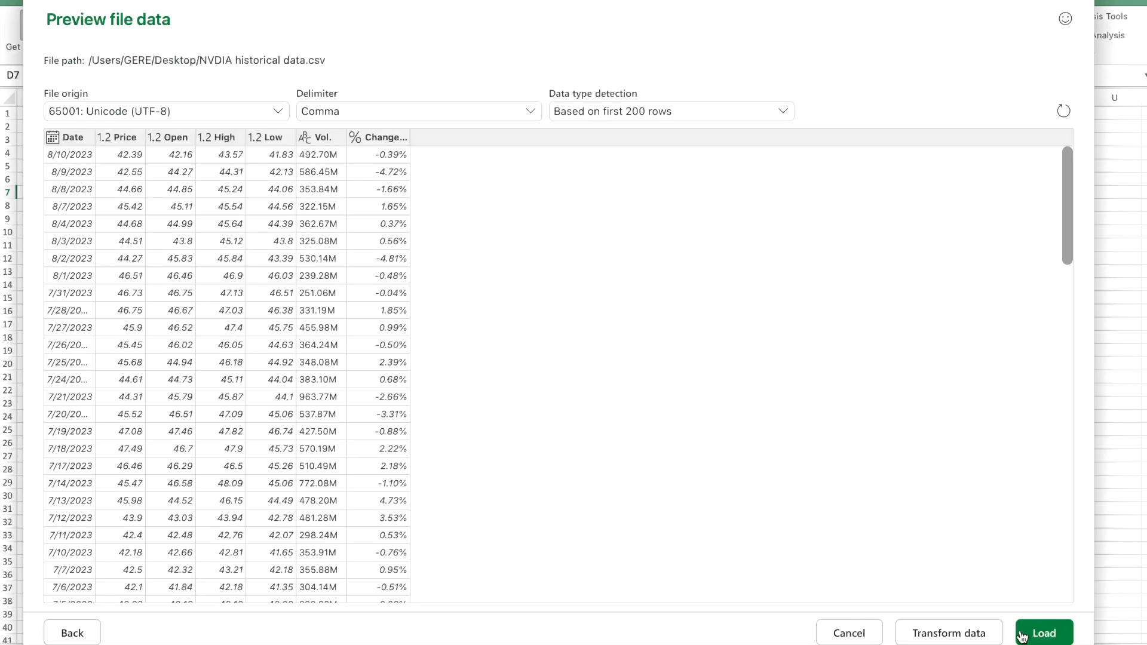
left_click(1045, 633)
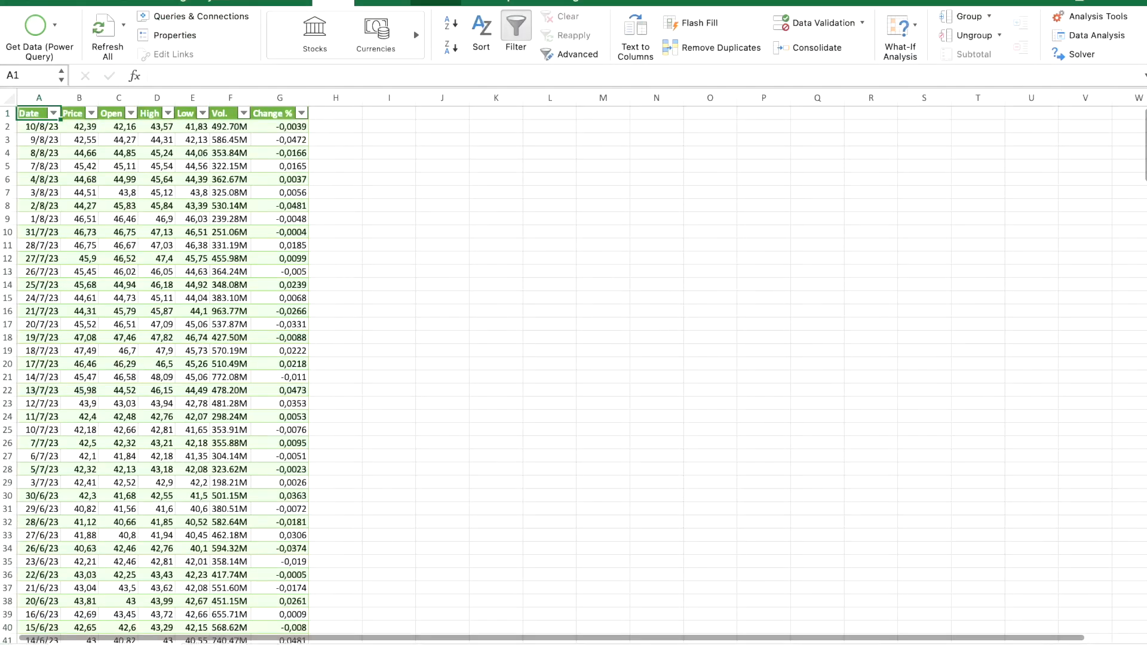
Step: Widen the data columns and turn off the header filter buttons on the price table
left_click(34, 1)
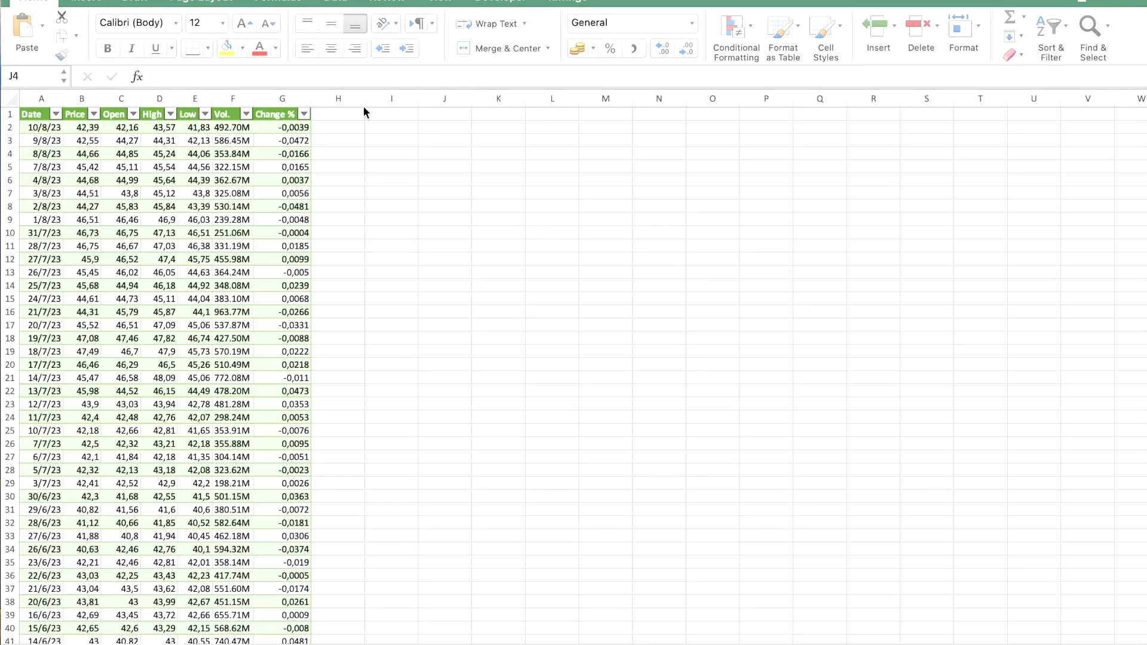
left_click_drag(318, 98, 320, 98)
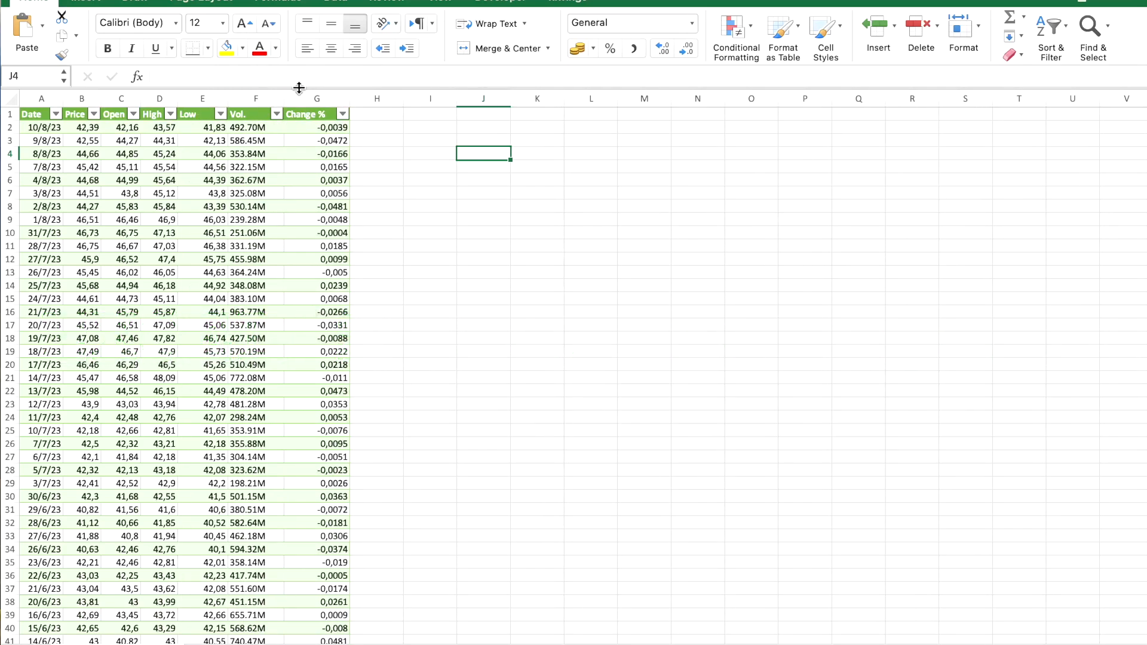
left_click(24, 100)
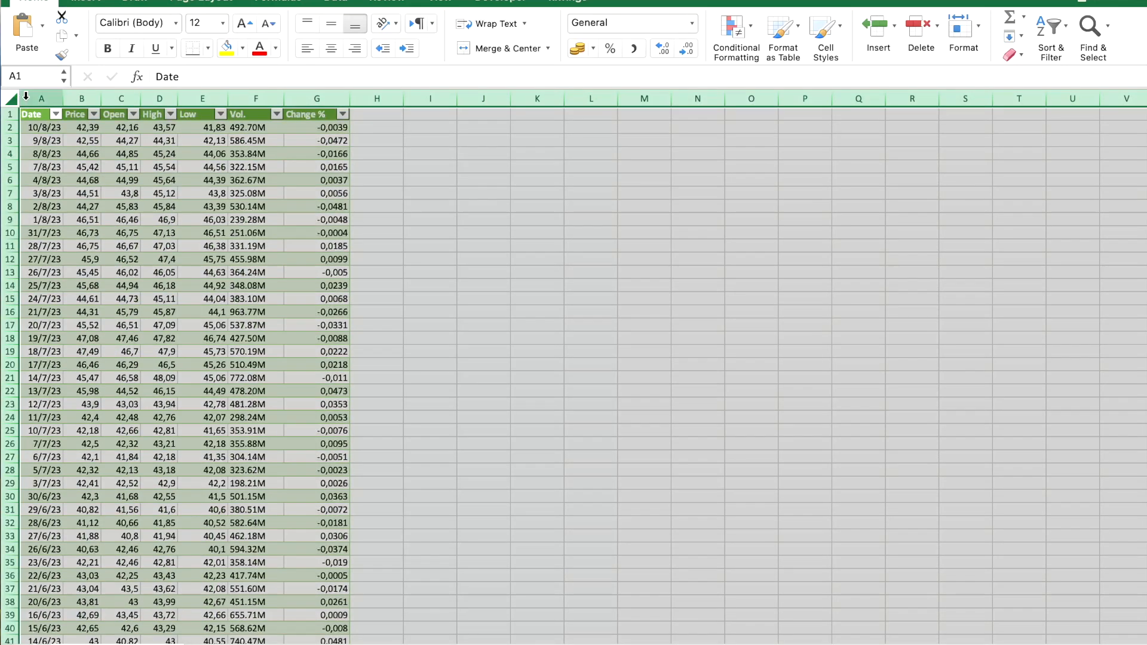
left_click(335, 1)
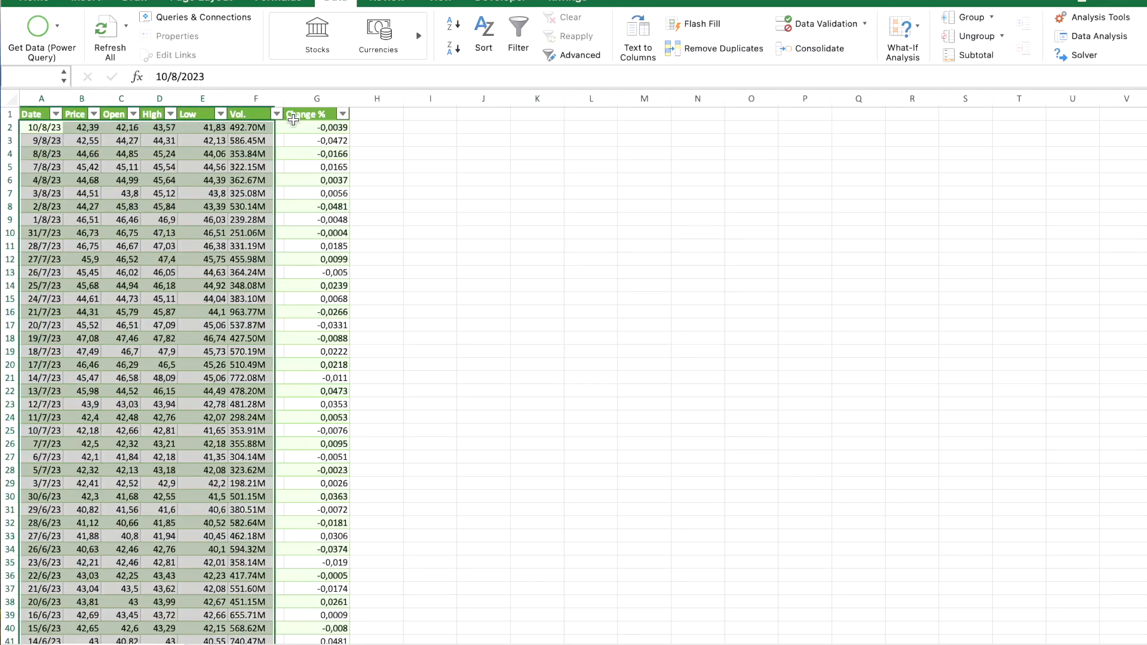
left_click(517, 28)
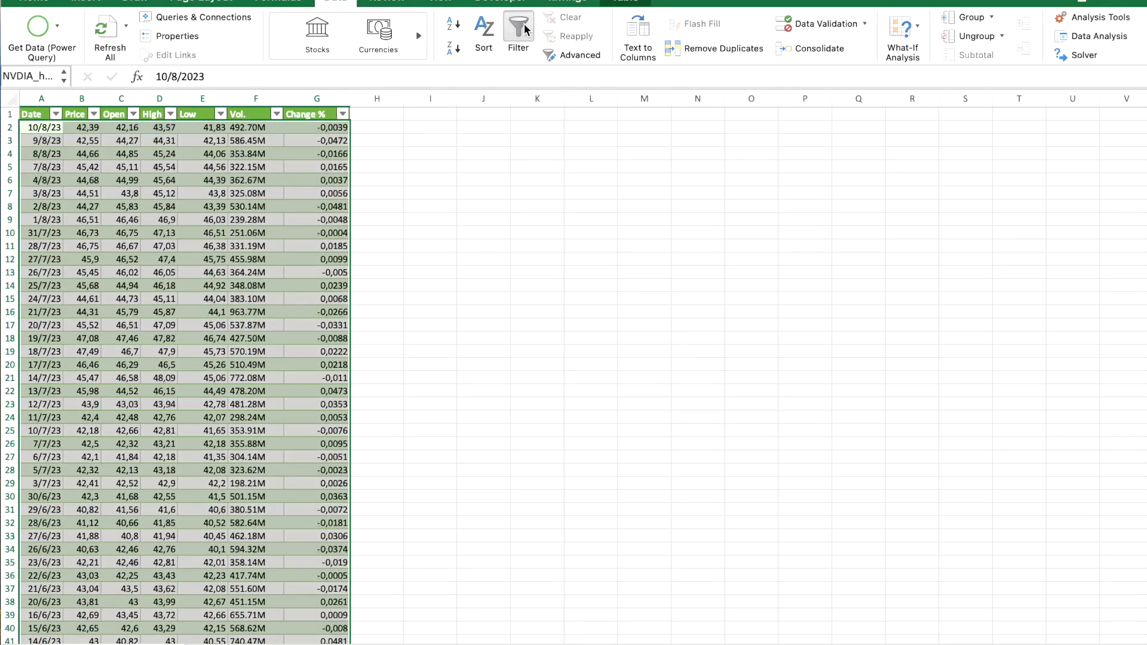
left_click(518, 28)
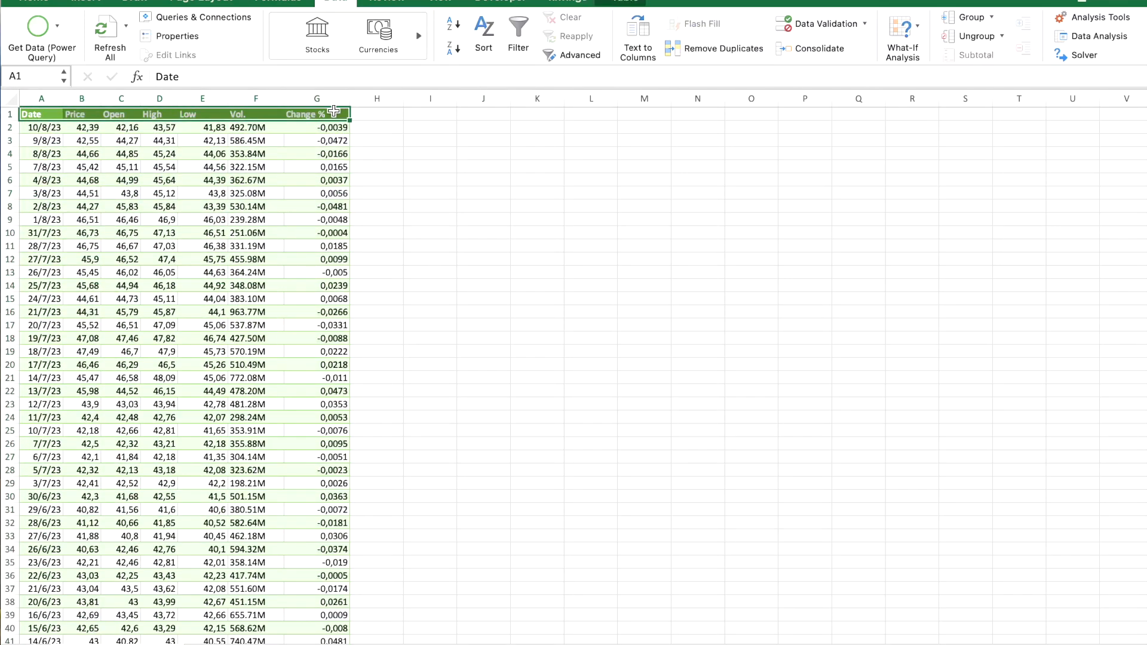
Step: Clear all table formatting, leaving plain cells with dates as serial numbers
scroll("down", 3)
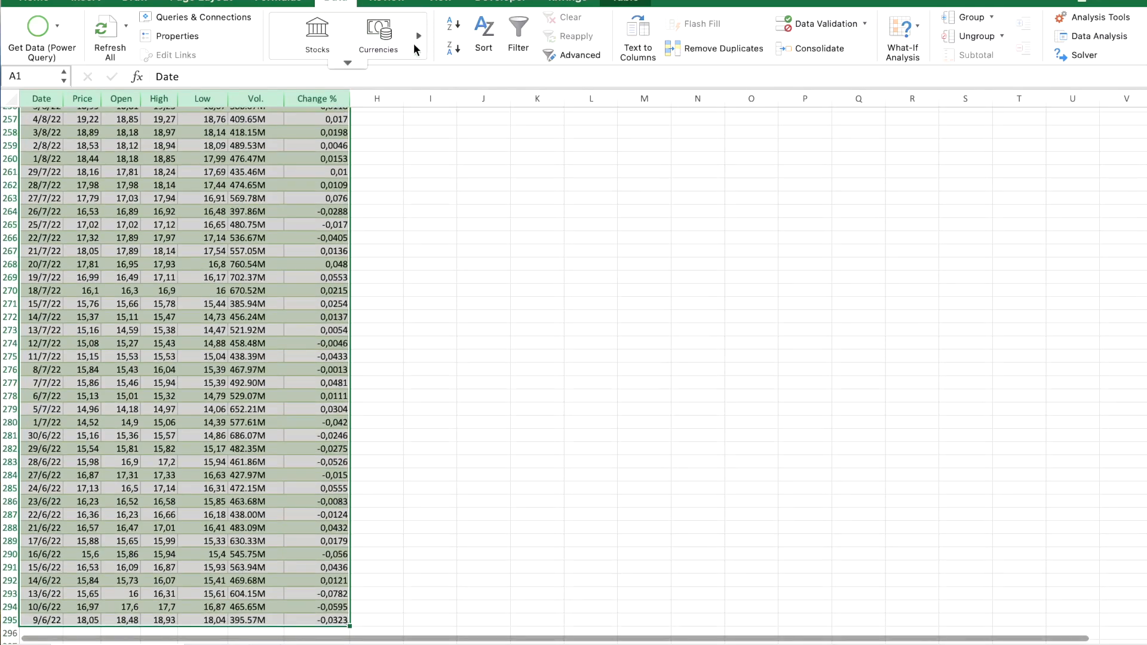
left_click(34, 1)
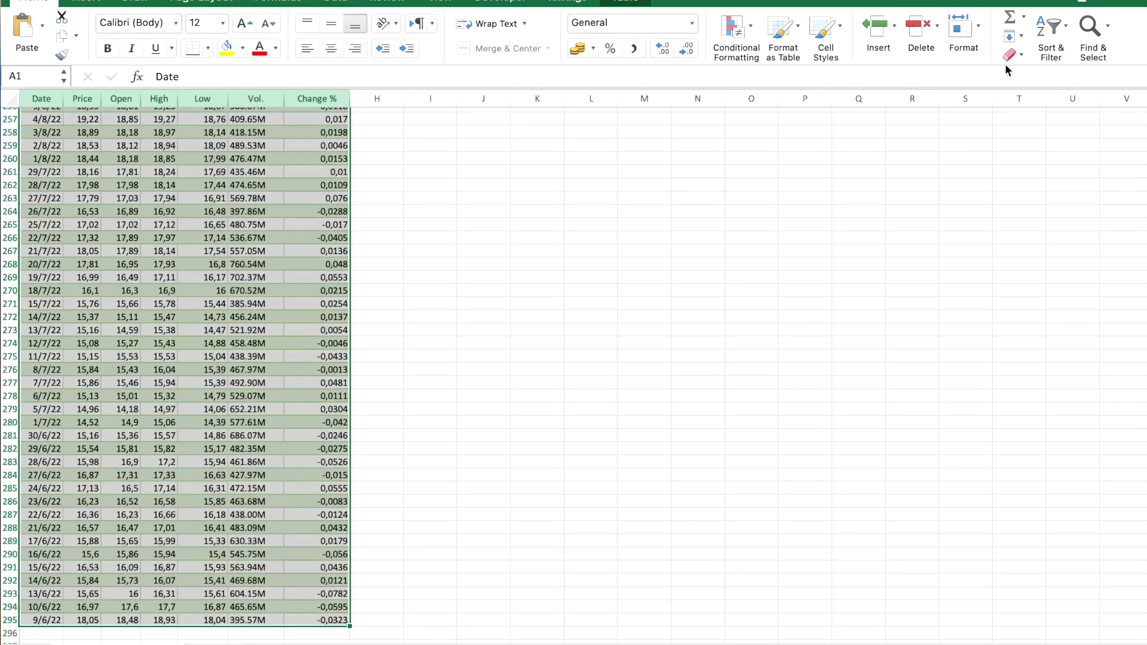
left_click(1011, 55)
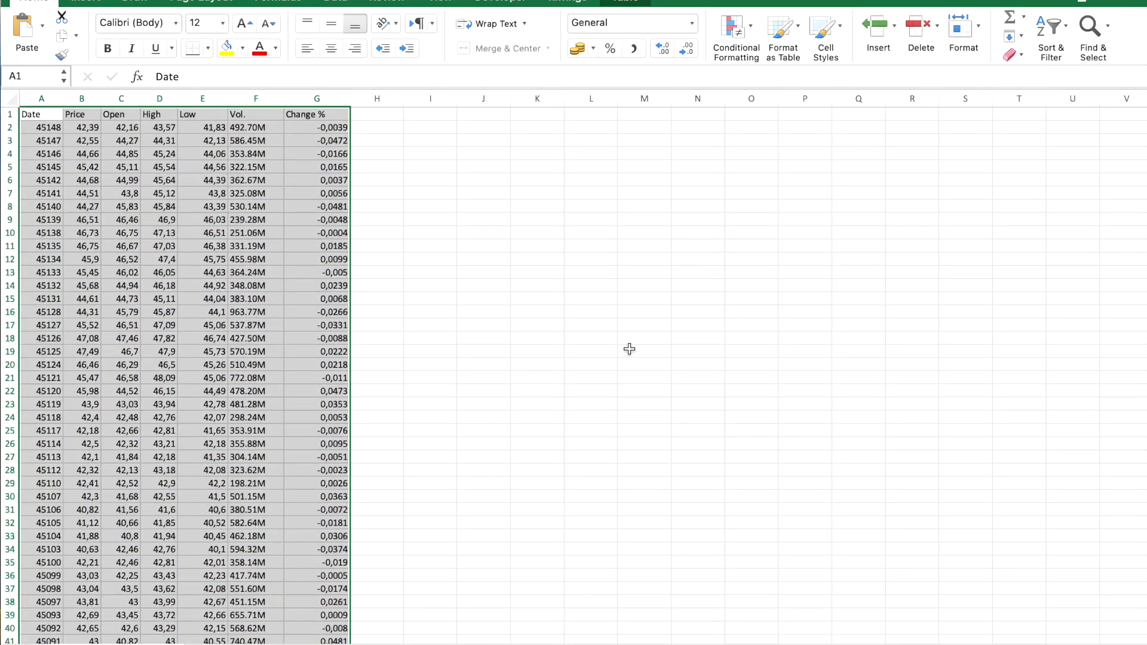
mouse_move(633, 346)
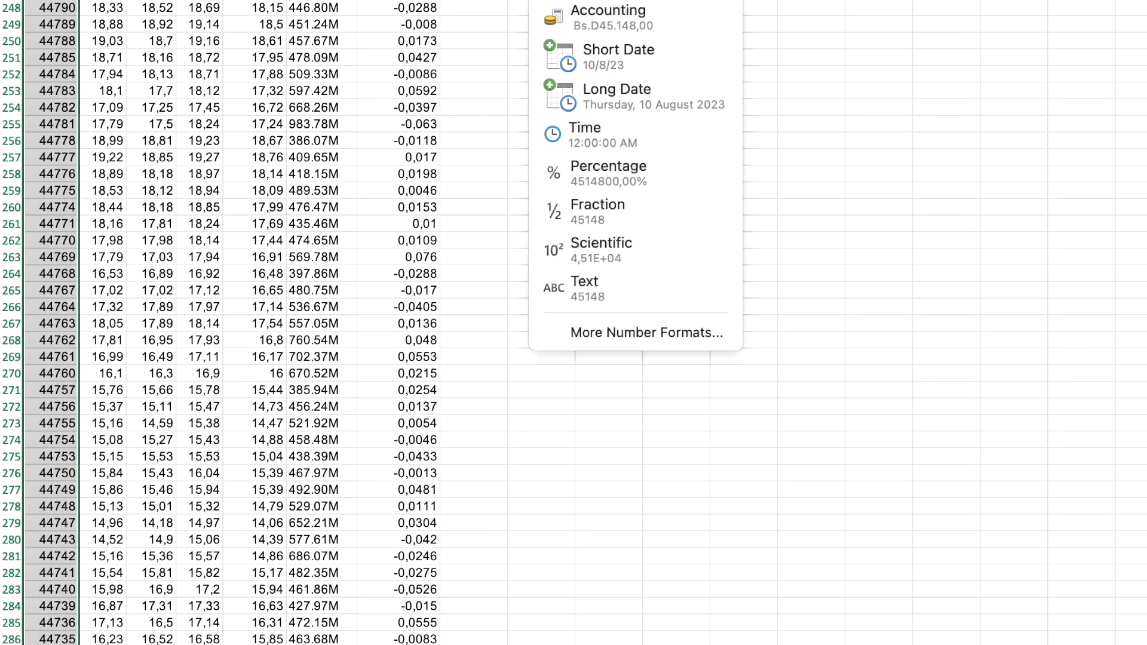
Step: Format the Date column as Short Date and apply All Borders to the data range
left_click(618, 57)
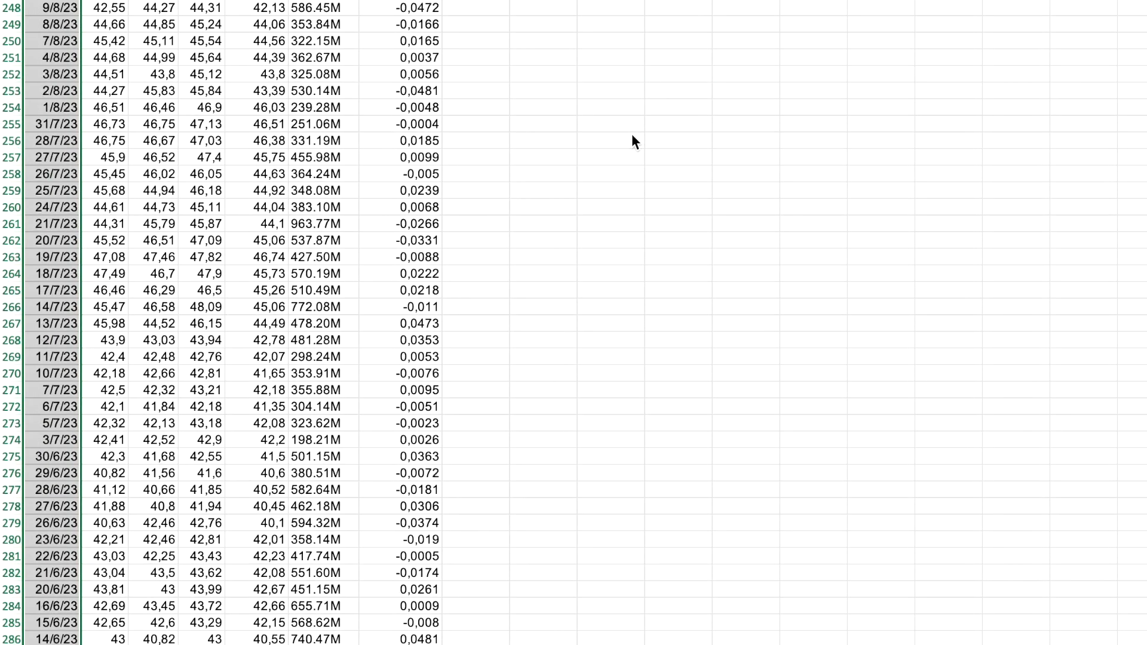
left_click(801, 157)
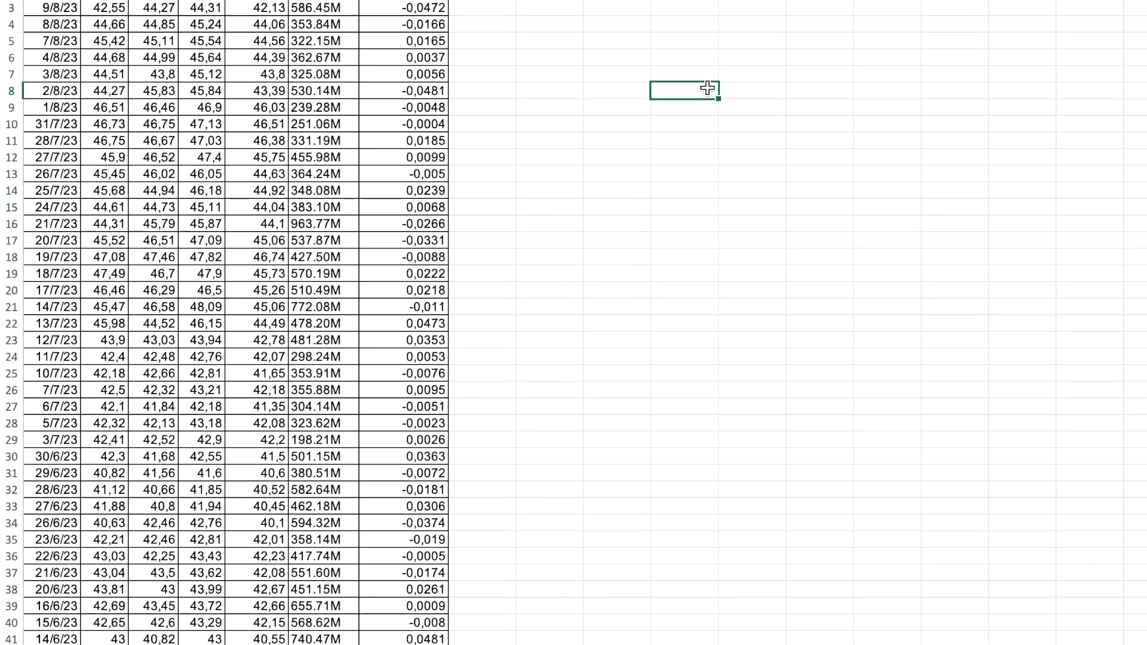
mouse_move(829, 209)
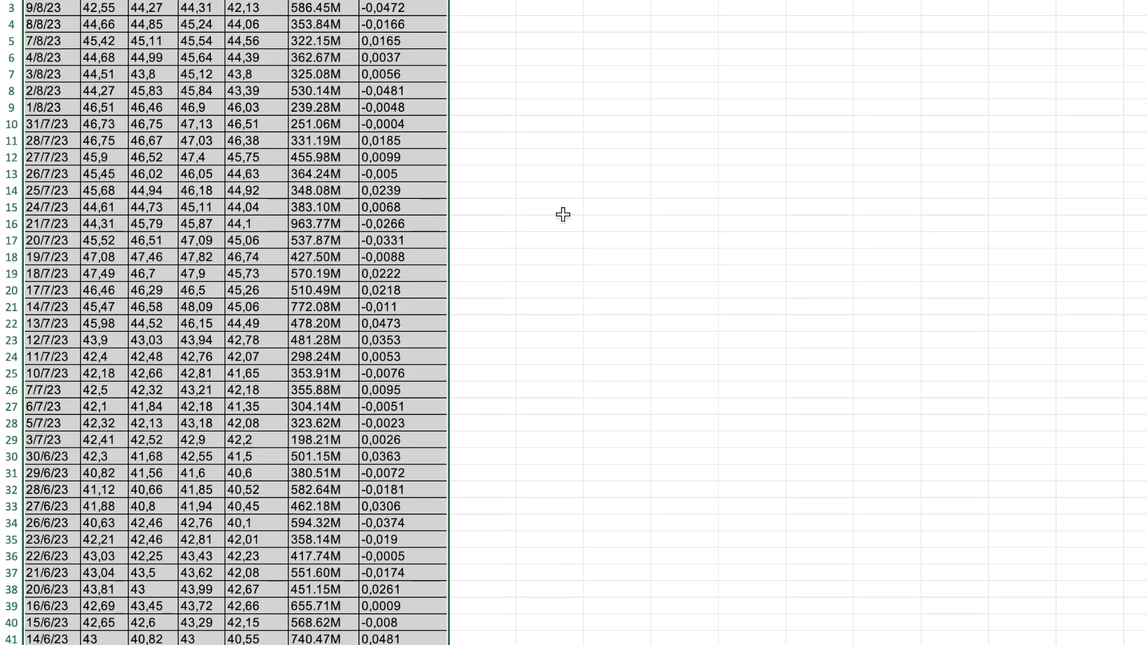
left_click(683, 42)
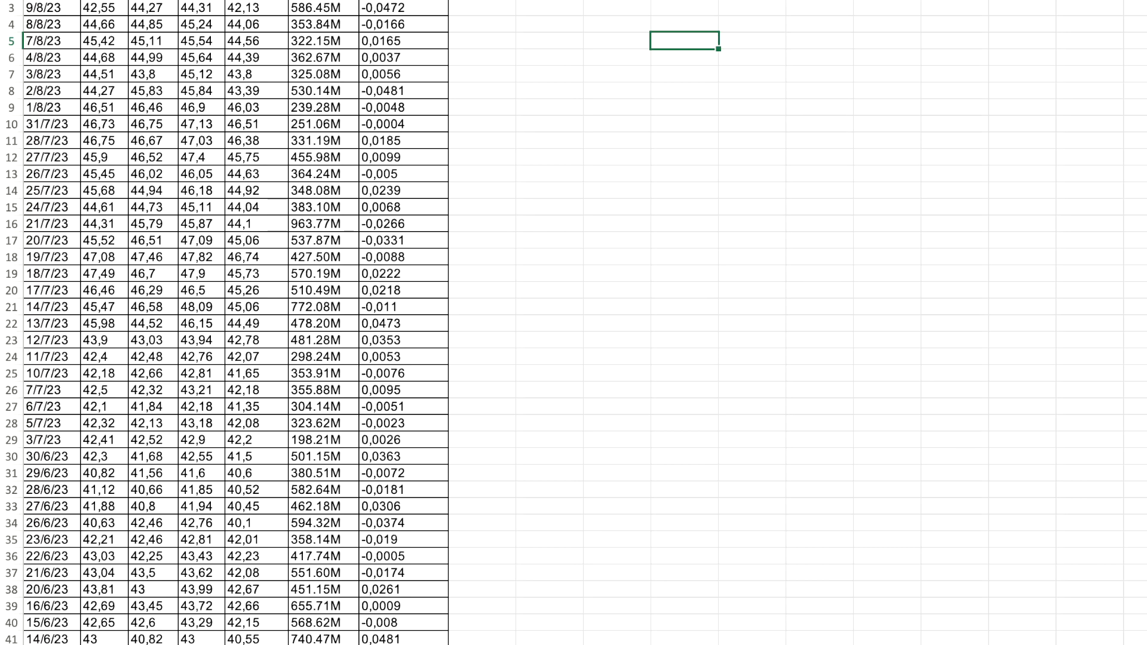
Step: Save As 'Investing.com Data set NVDA' as an Excel Workbook (.xlsx) on the Desktop
right_click(44, 41)
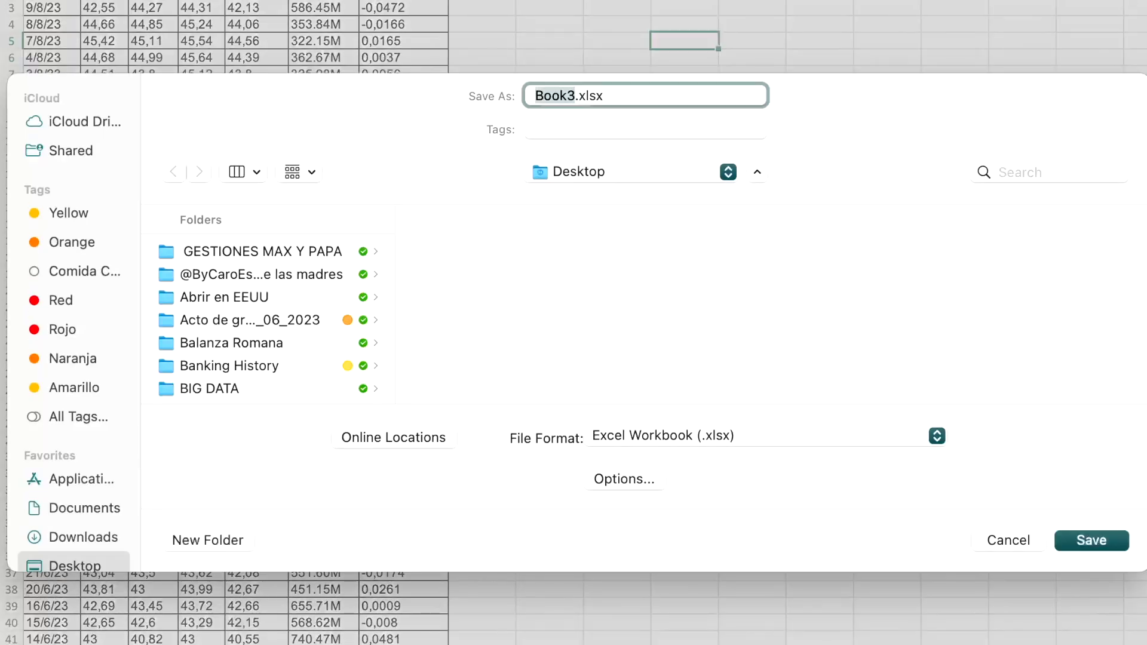
type("Investing.com Data set")
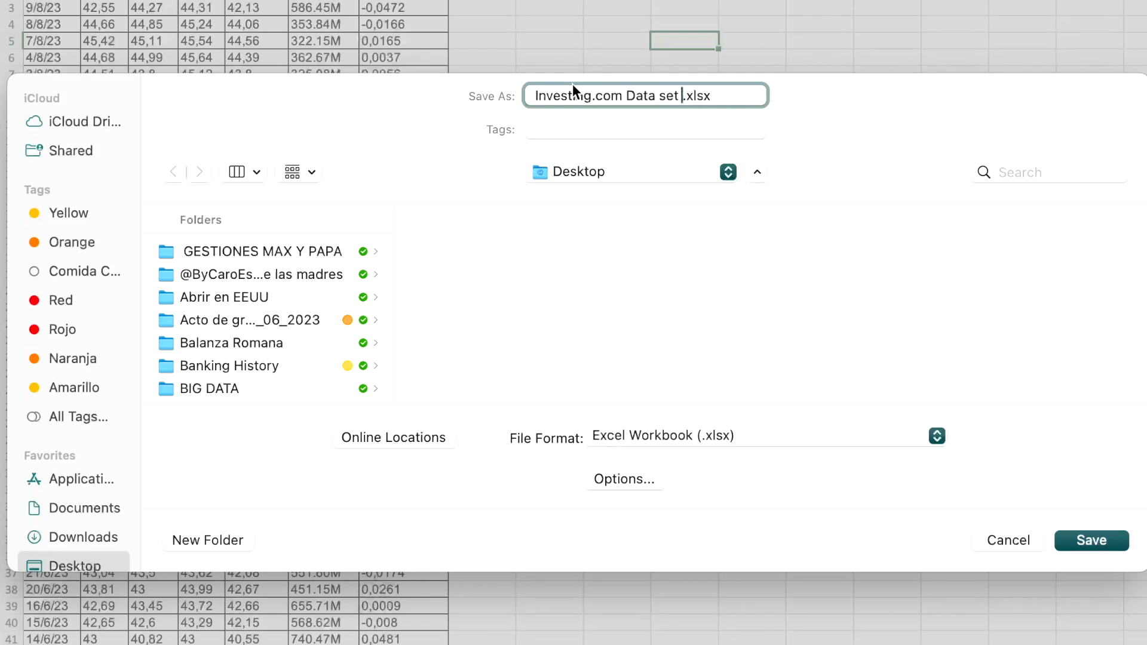
type("NVDA")
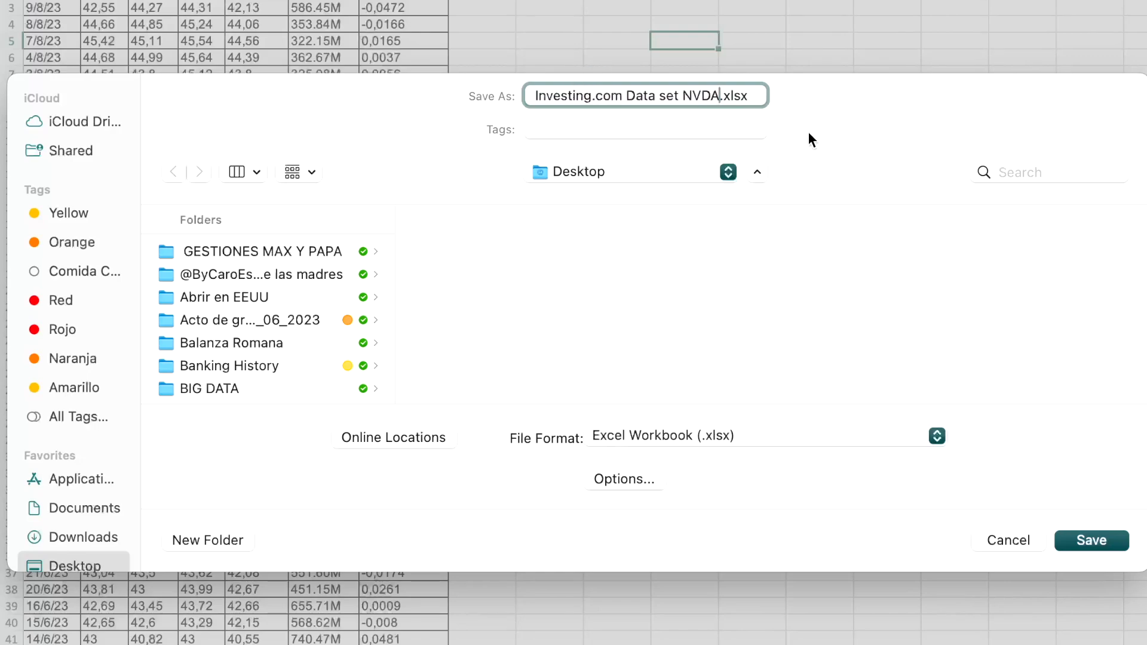